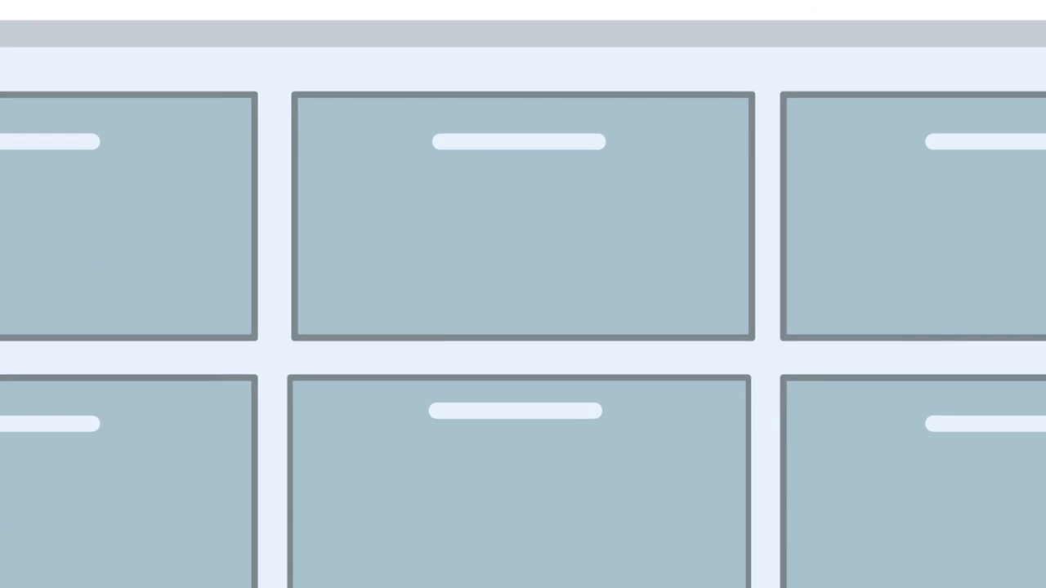
scroll(down, 3)
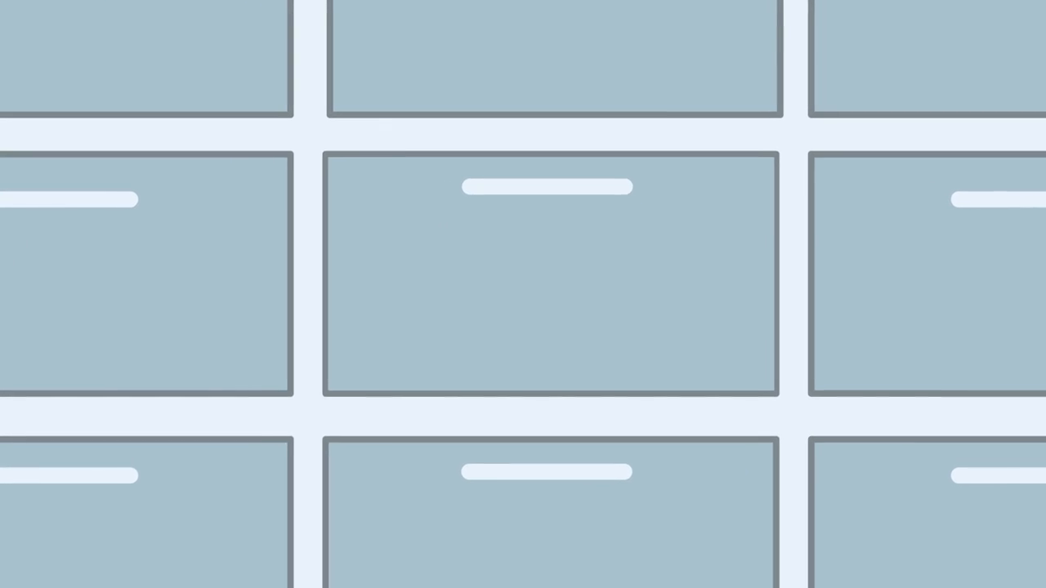